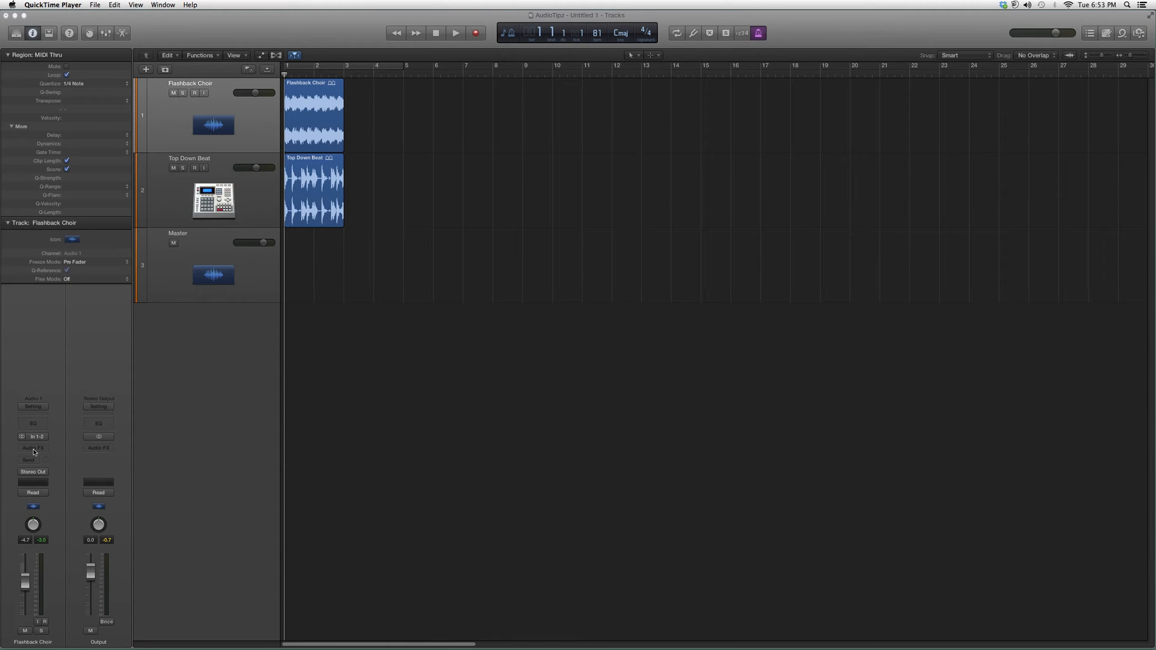
# - Insert Waves Kramer Tape (s) into a Flashback Choir Audio FX slot via Audio Units
pyautogui.click(33, 448)
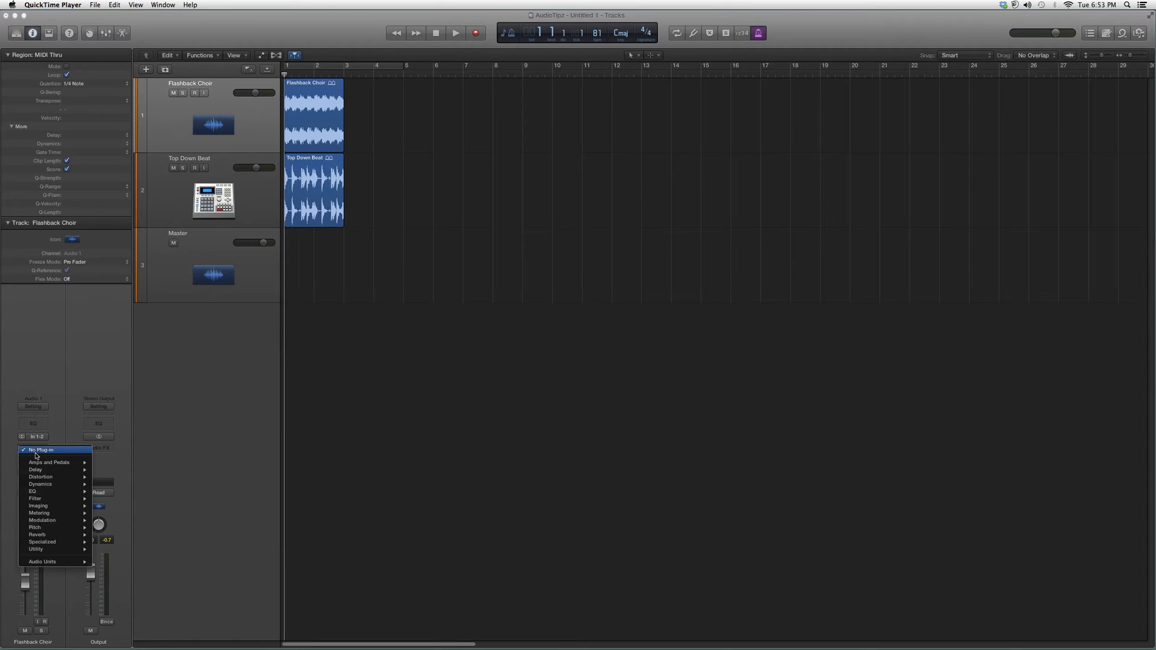
pyautogui.moveTo(48, 463)
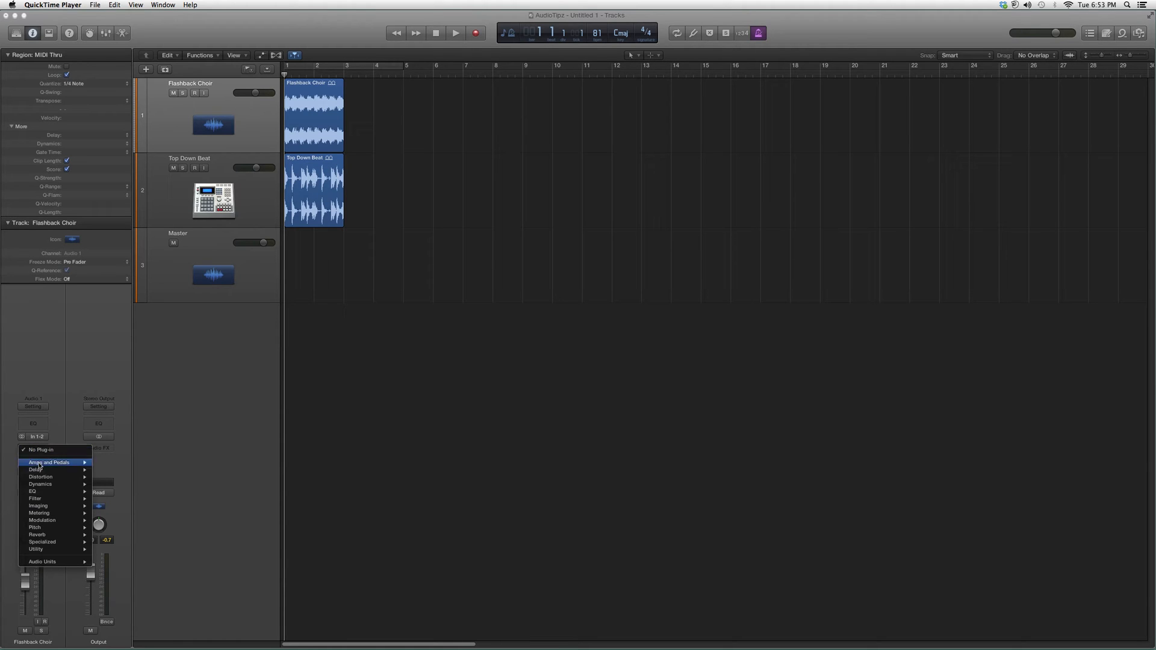
pyautogui.moveTo(43, 561)
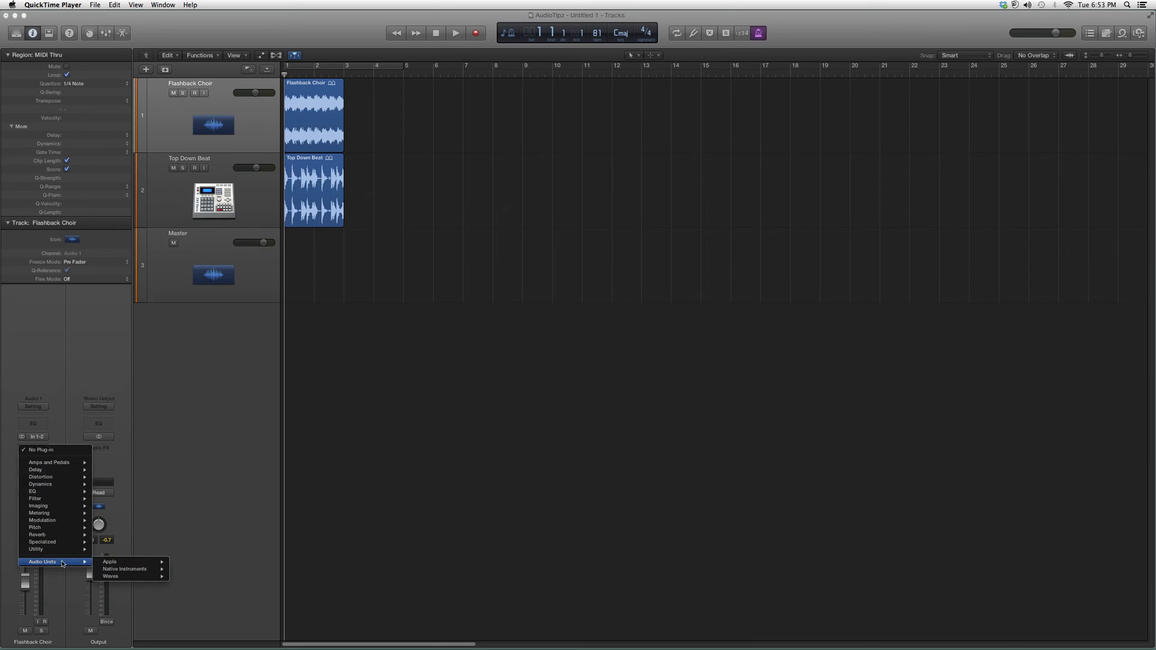
pyautogui.click(111, 576)
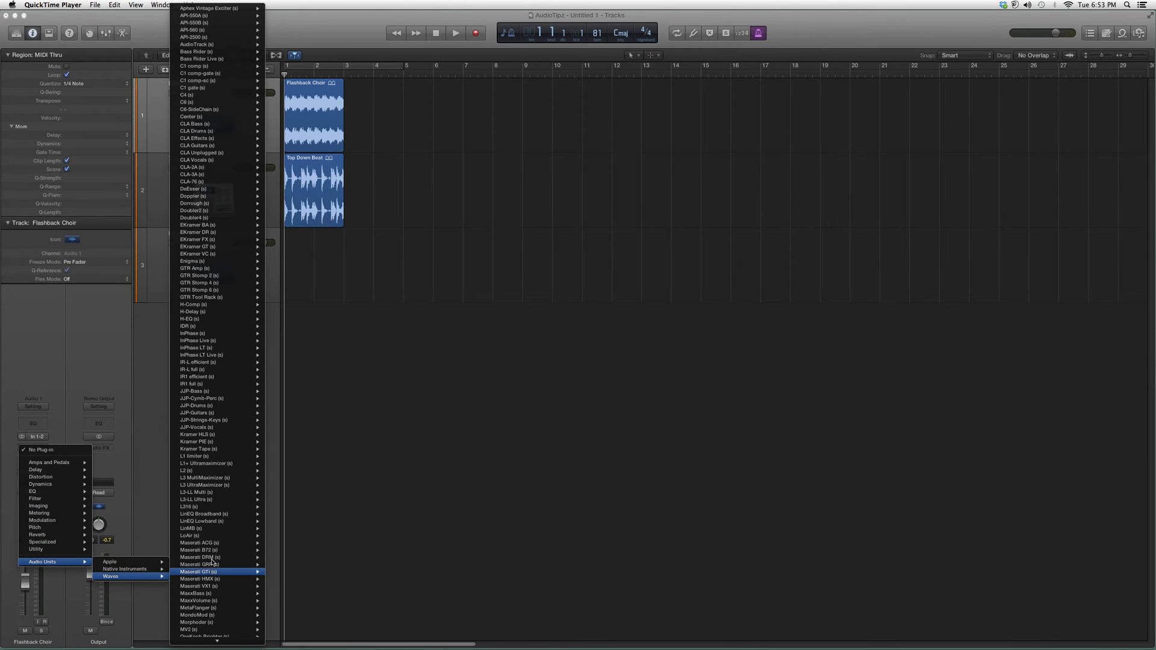
pyautogui.moveTo(204, 449)
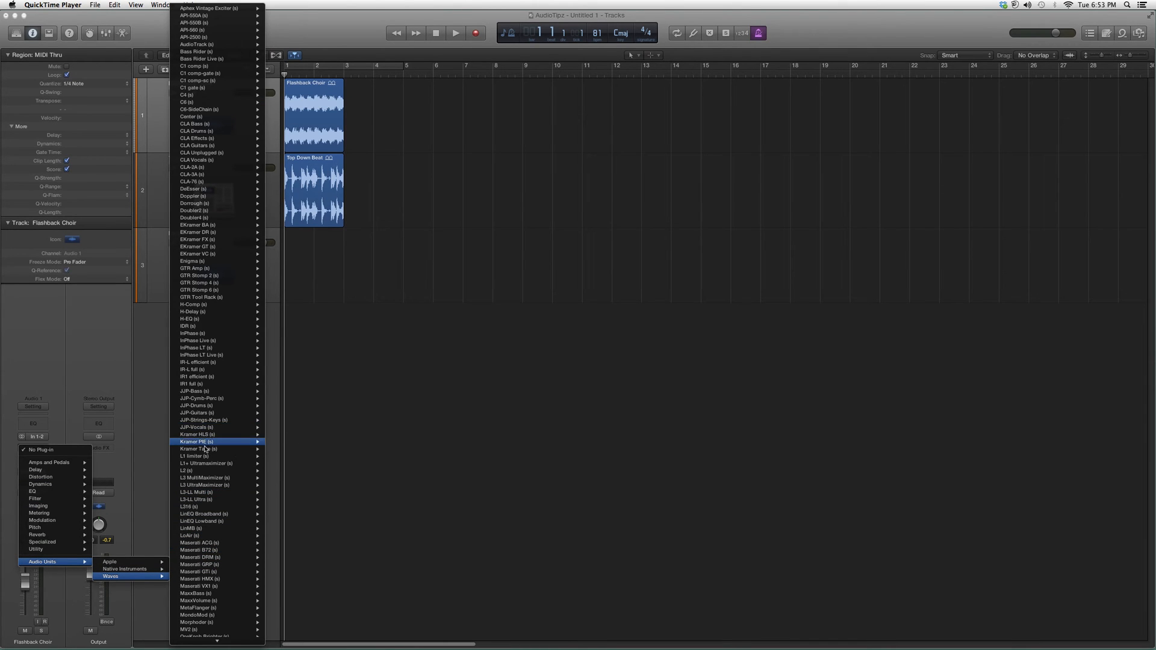
pyautogui.click(193, 456)
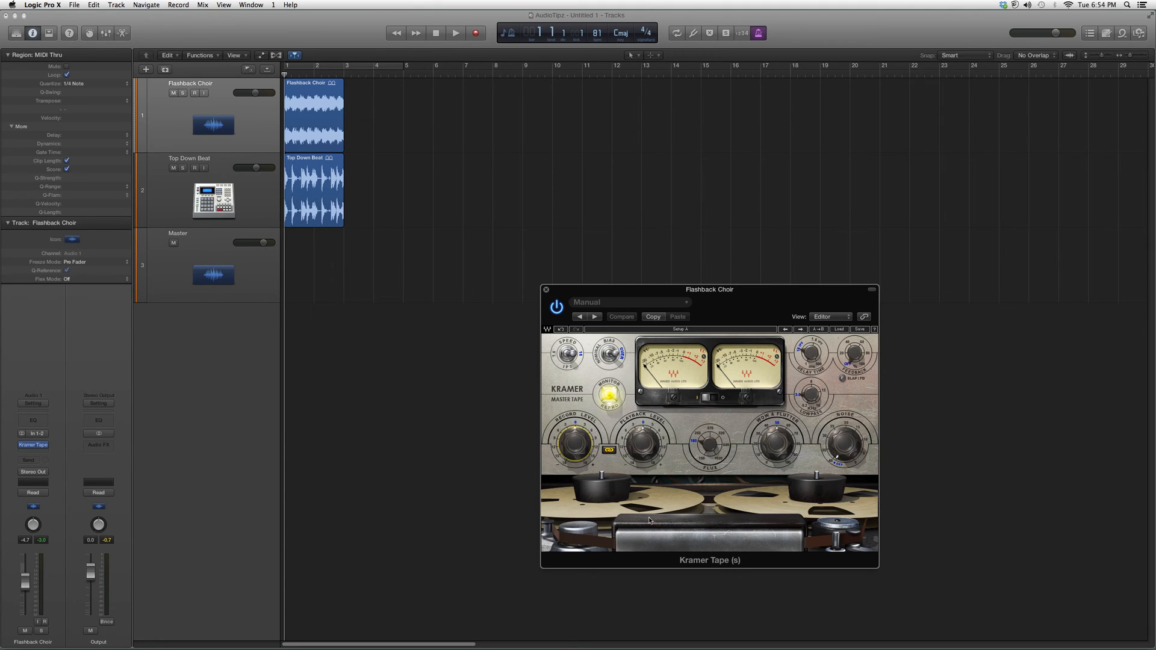
pyautogui.moveTo(599, 369)
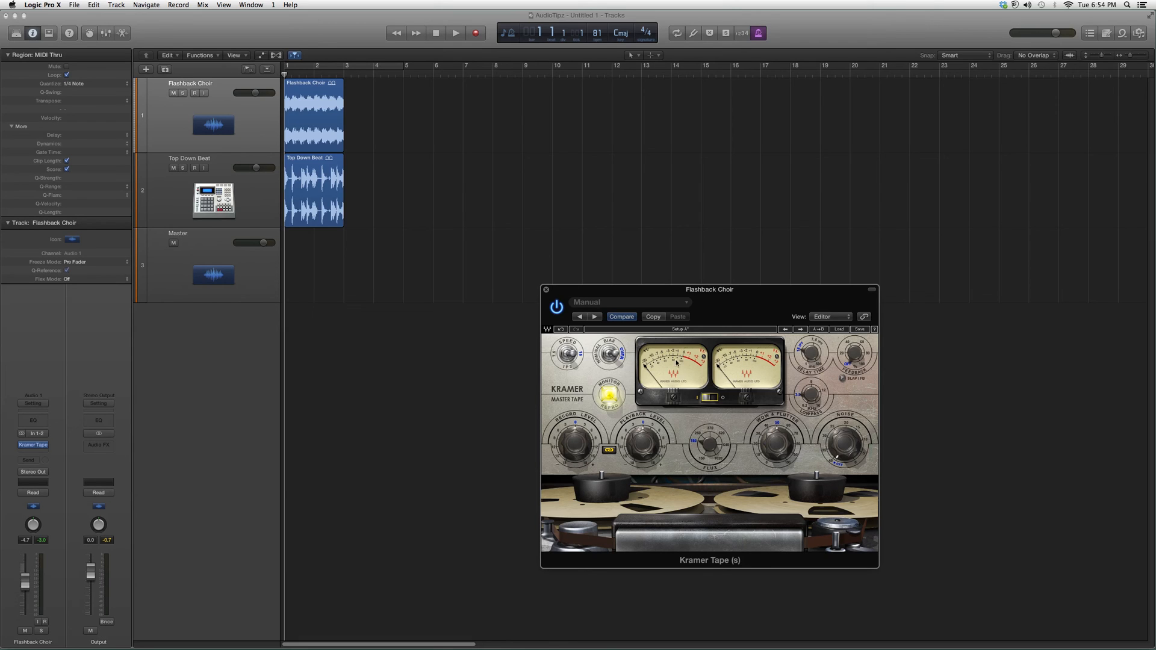
pyautogui.moveTo(716, 302)
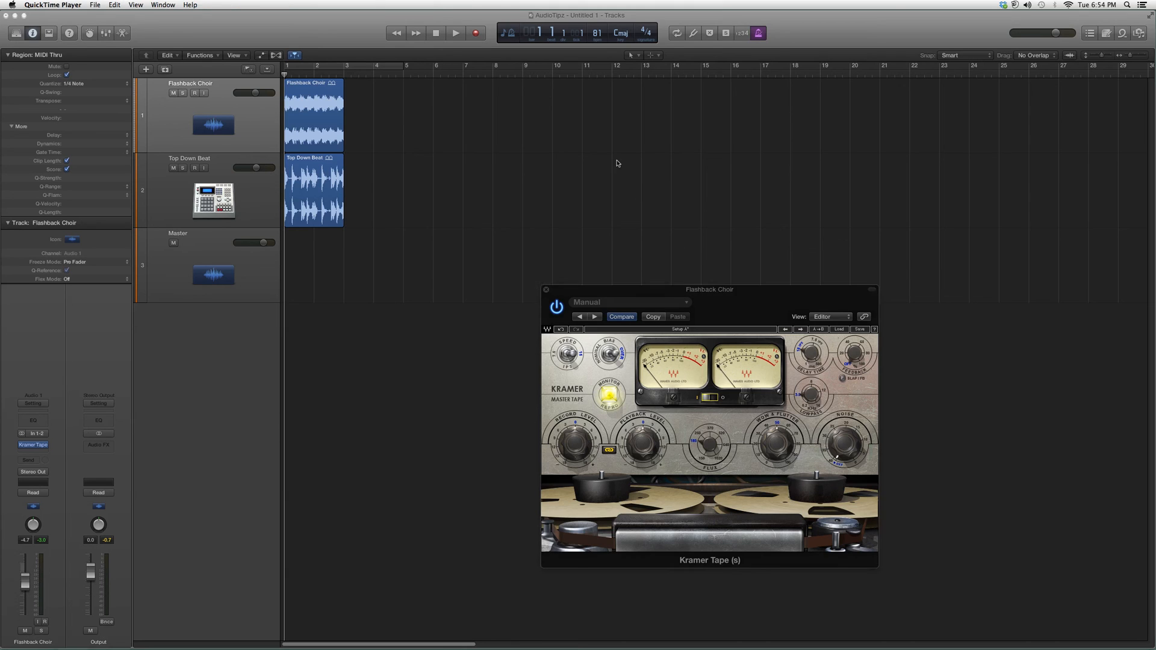
pyautogui.moveTo(595, 168)
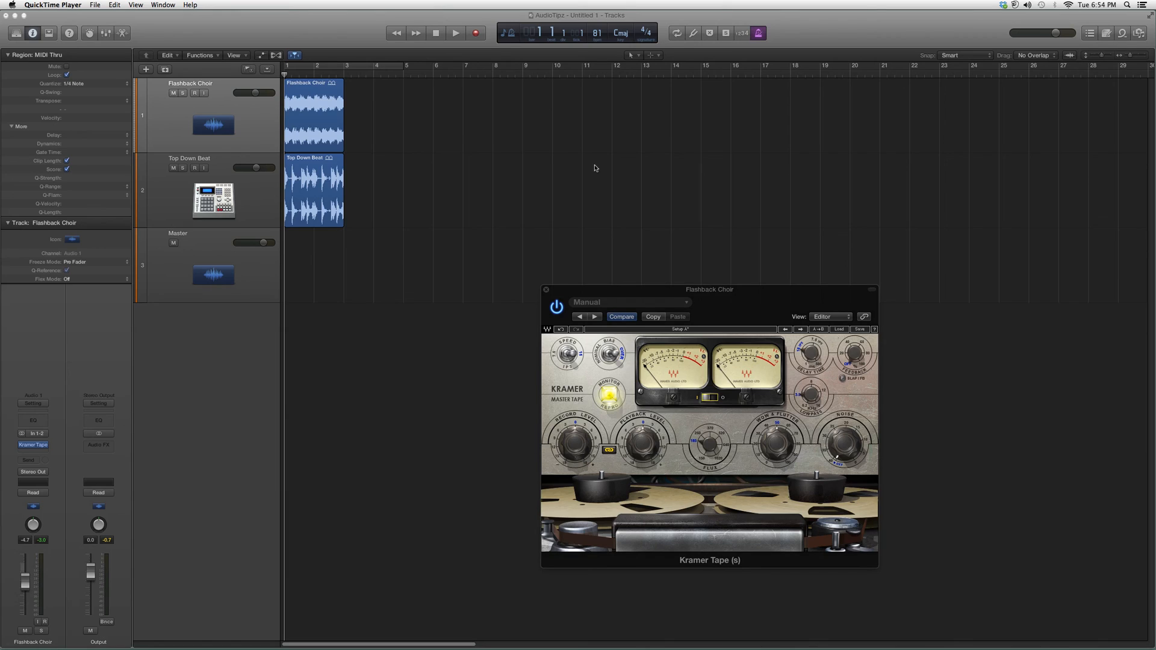